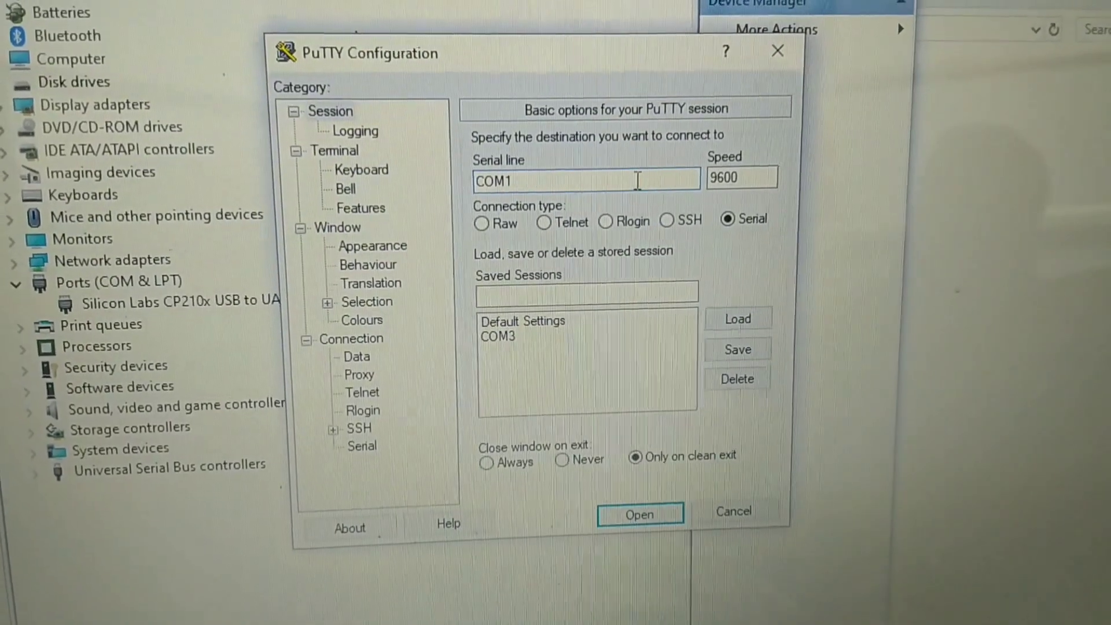
Step: Enter COM3 as the serial line for the 115200-baud serial connection
type("COM3")
type("115200")
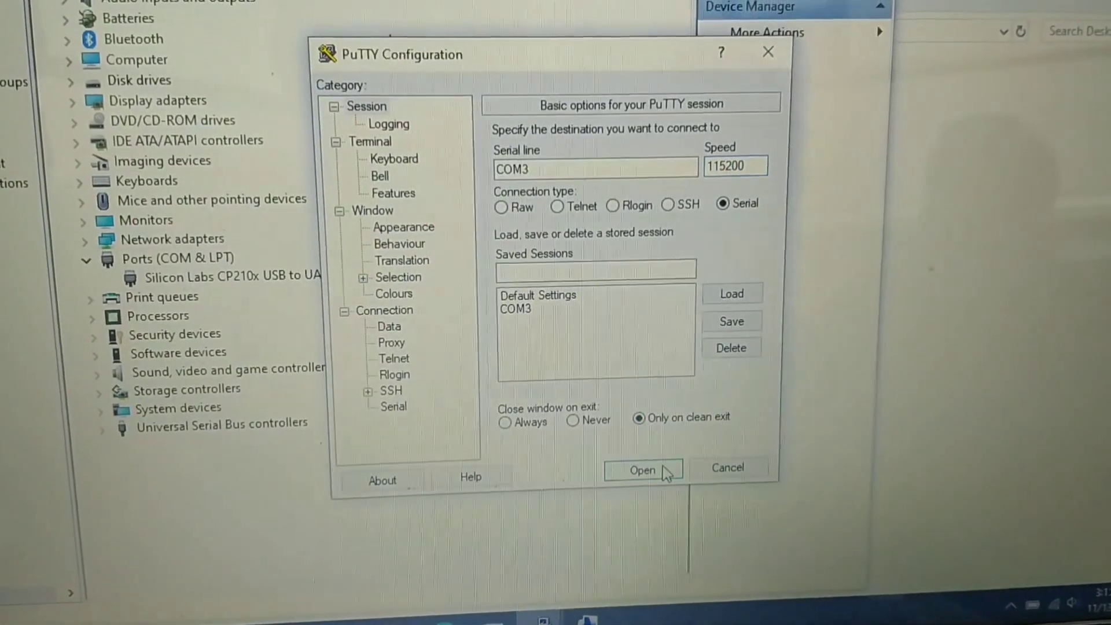
left_click(642, 470)
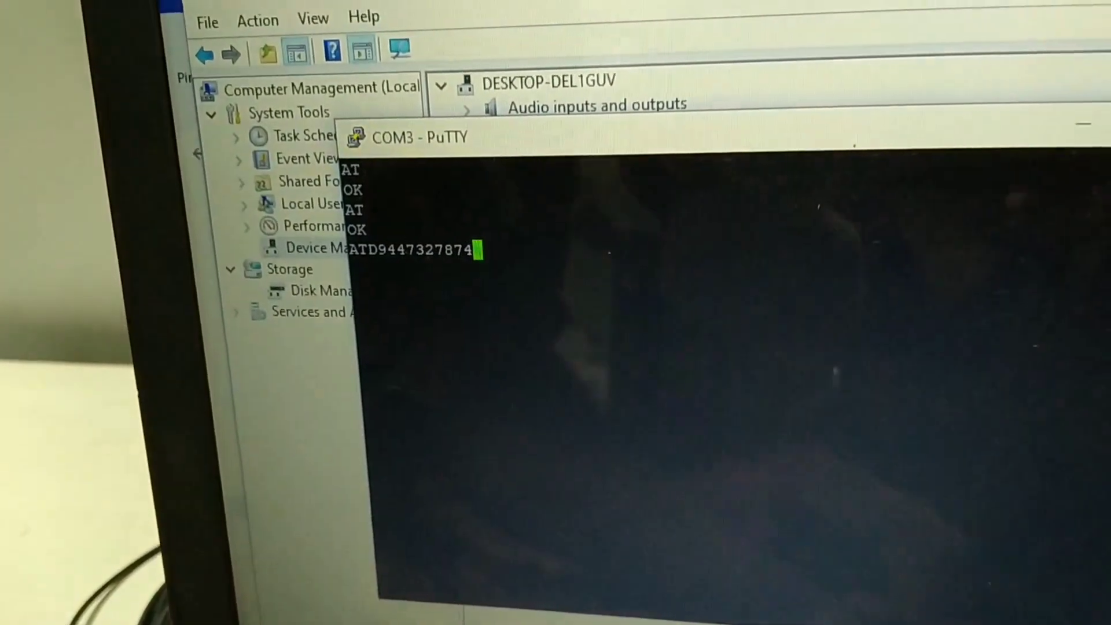
type(";")
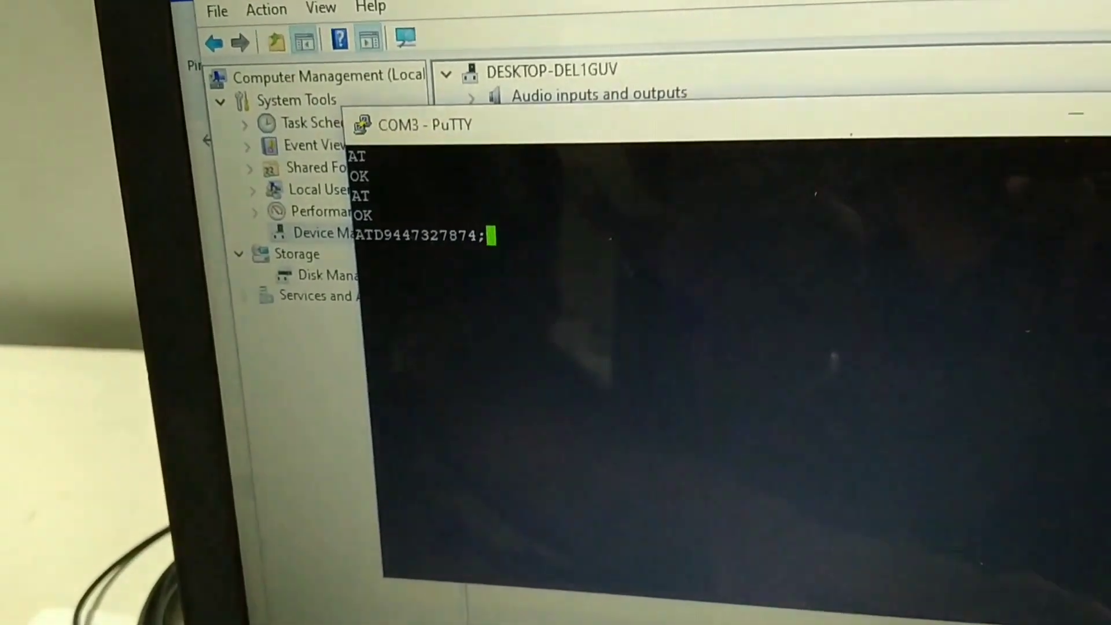